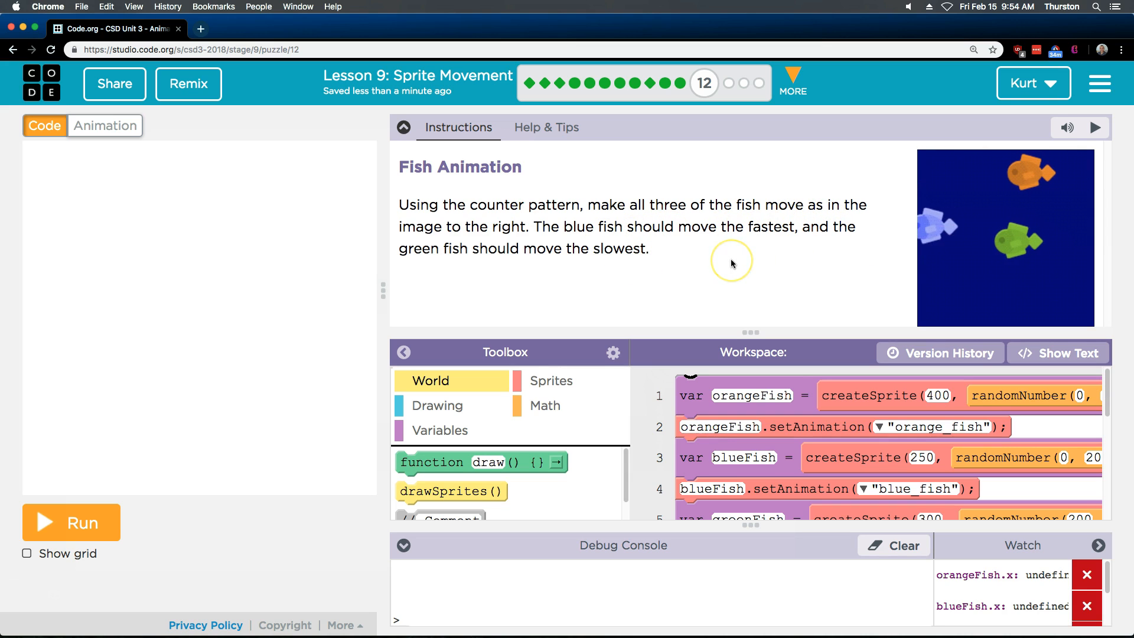
mouse_move(731, 264)
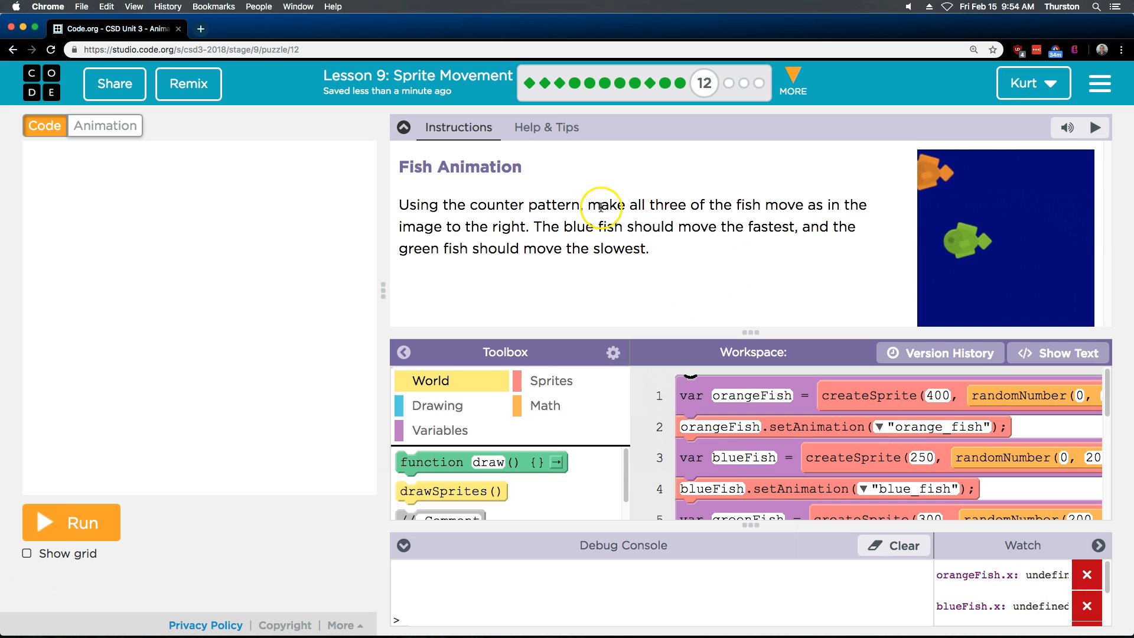
Collapse the Fish Animation instructions panel to enlarge the code workspace.
left_click(403, 127)
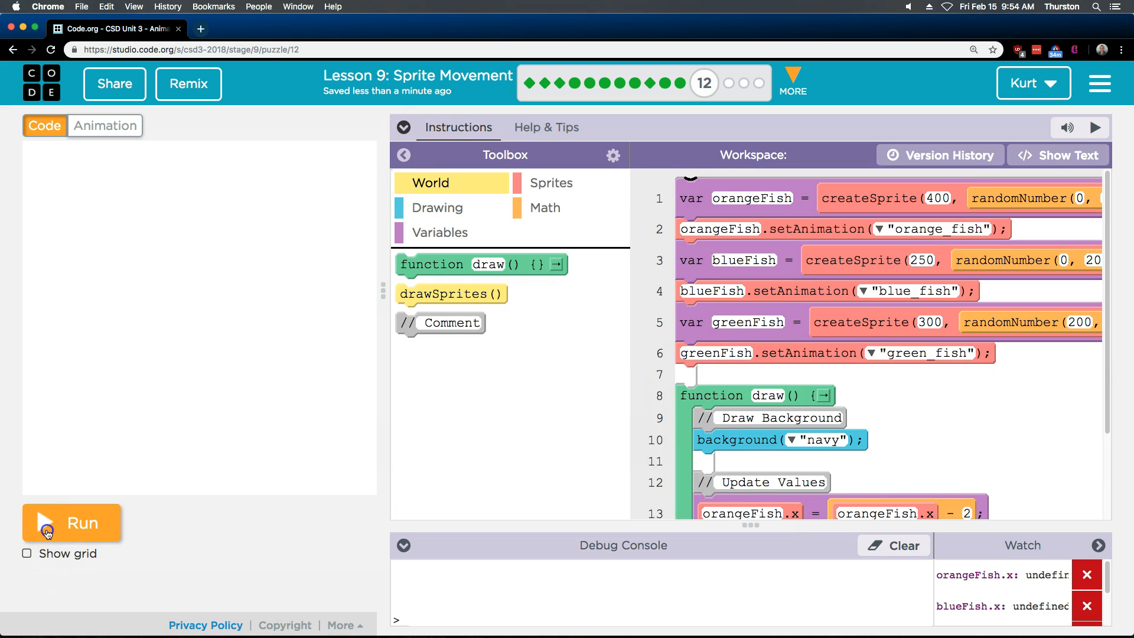
Run the fish program and turn on Show grid from the Variables category.
left_click(71, 522)
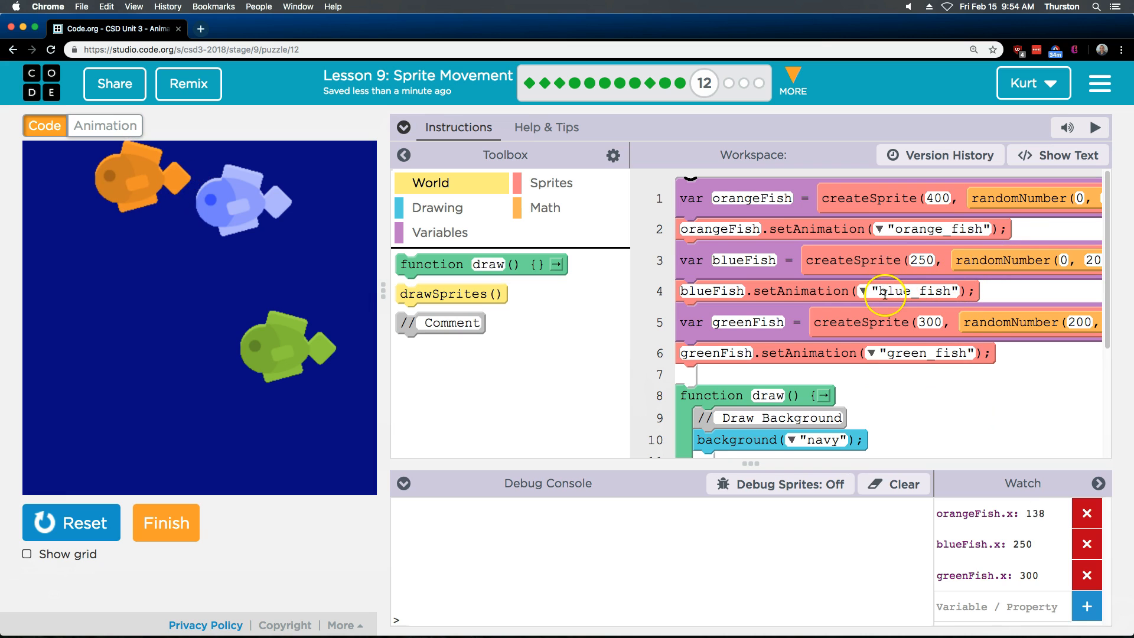
scroll("down", 3)
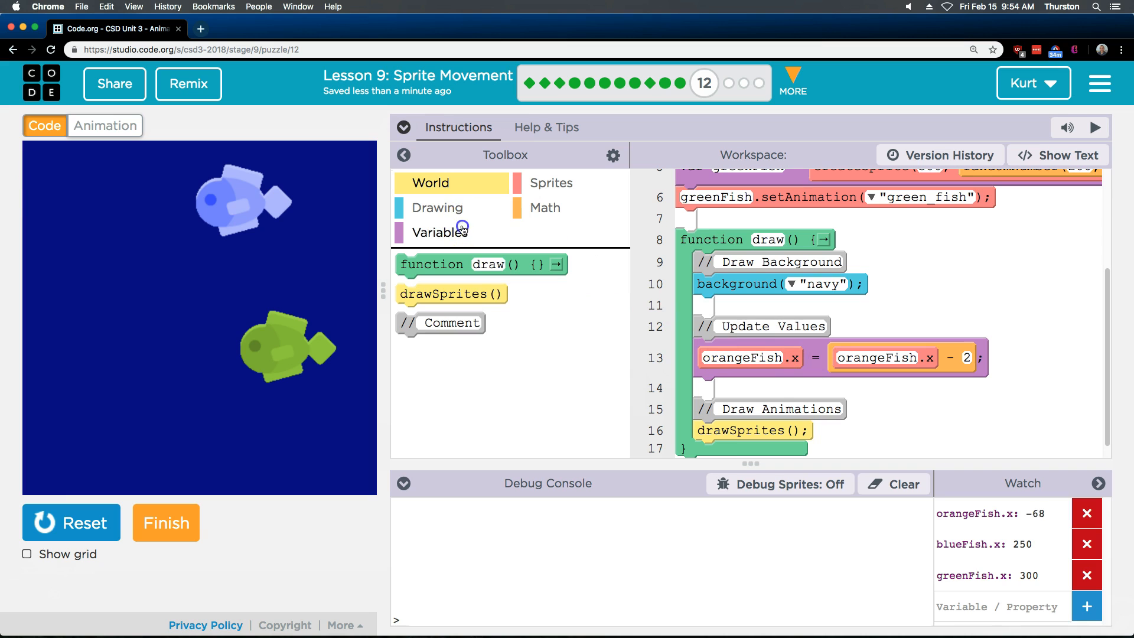
left_click(436, 232)
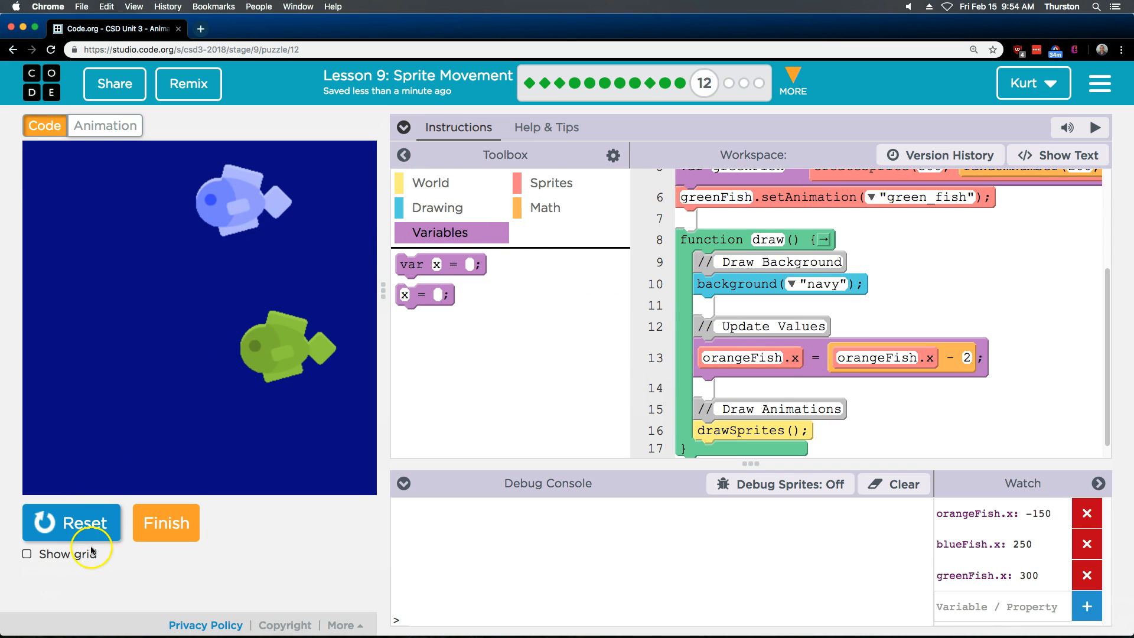
left_click(27, 554)
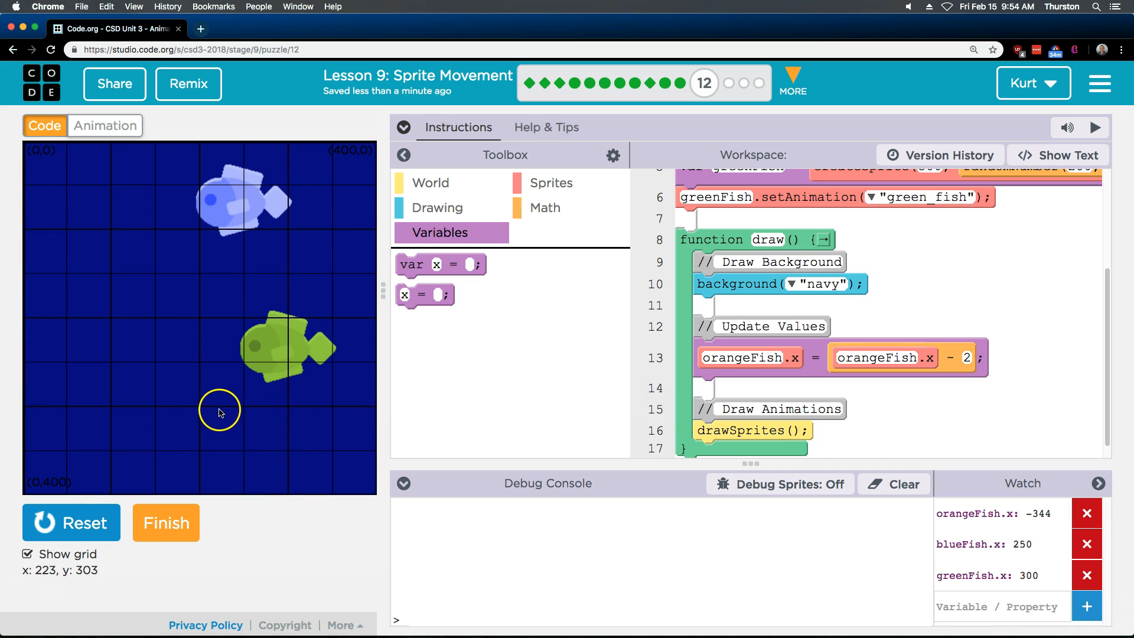
mouse_move(144, 412)
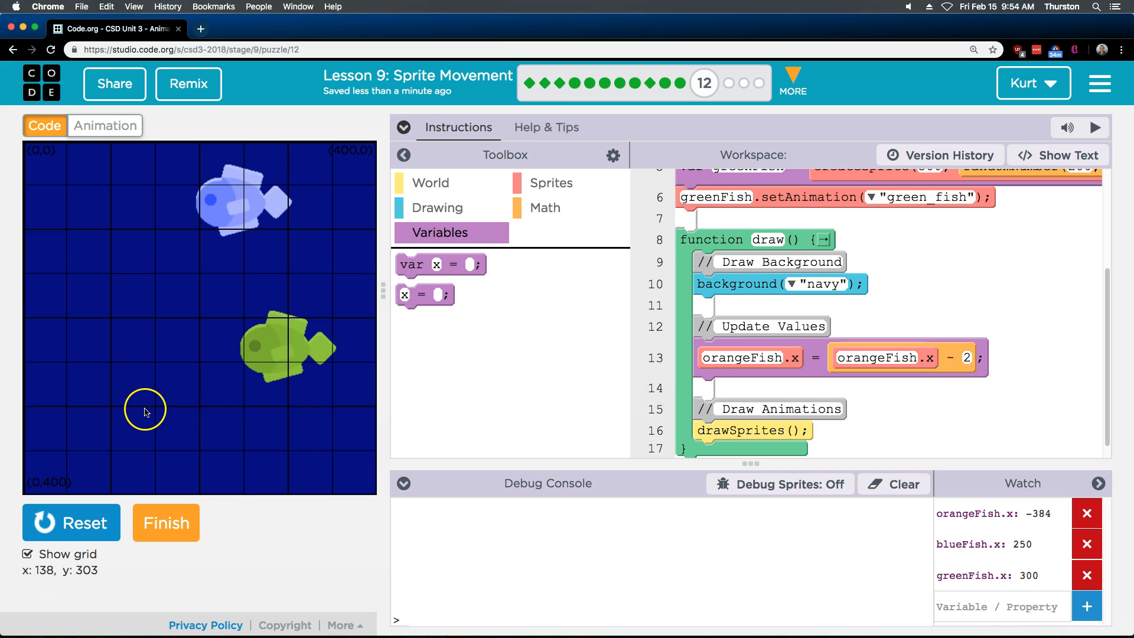
mouse_move(274, 410)
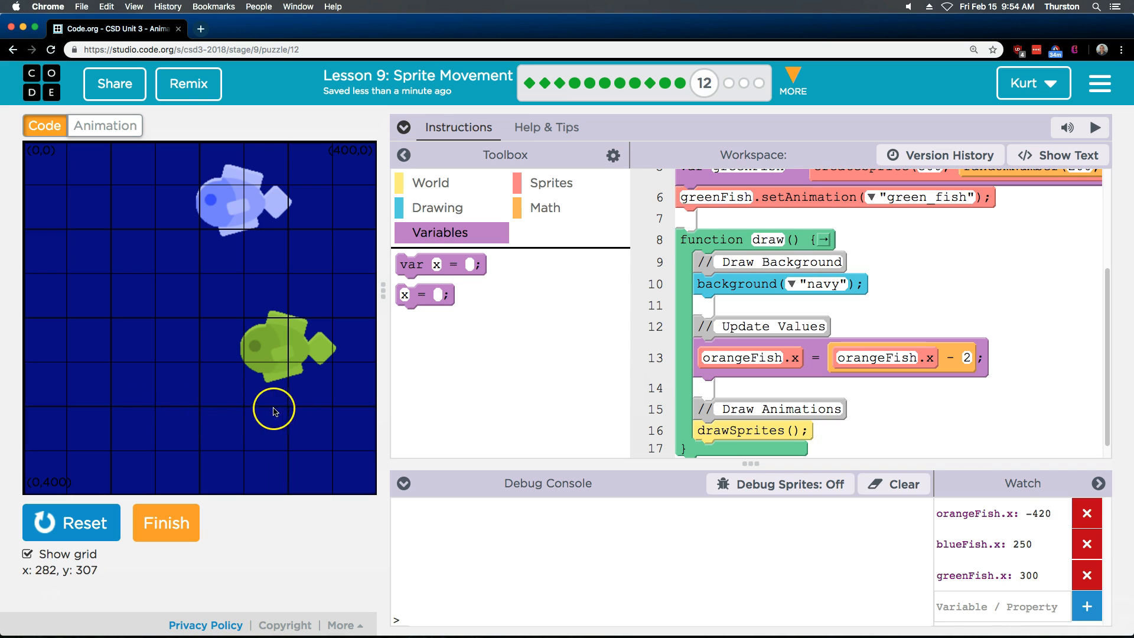
mouse_move(62, 451)
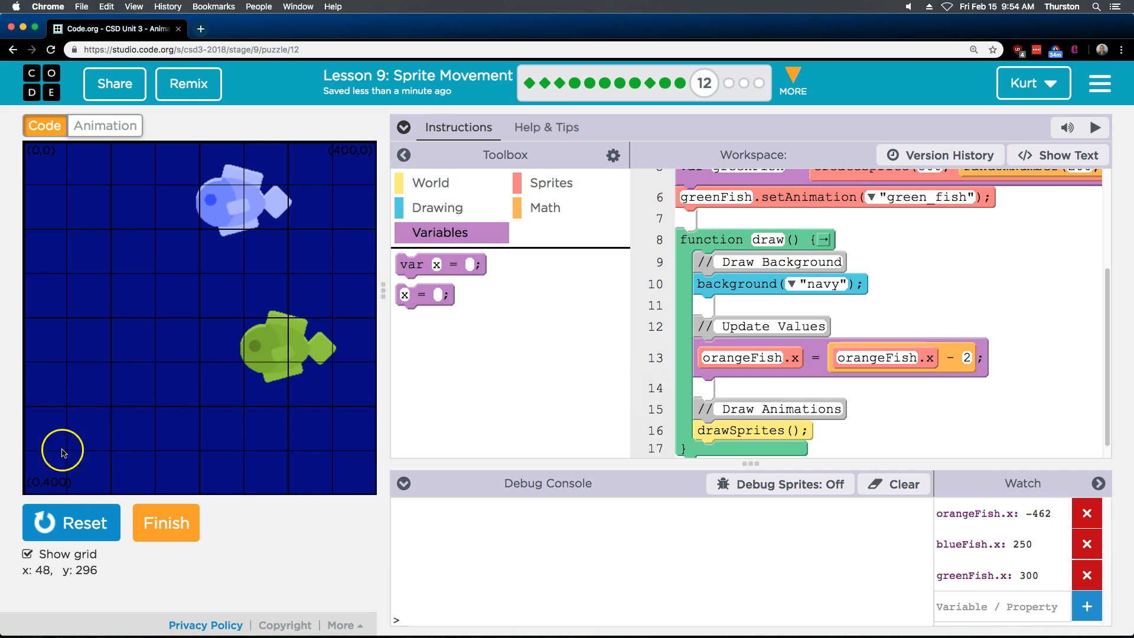
Hide the coordinate grid and bring up Sprites blocks for blueFish.x and greenFish.x lines.
left_click(27, 554)
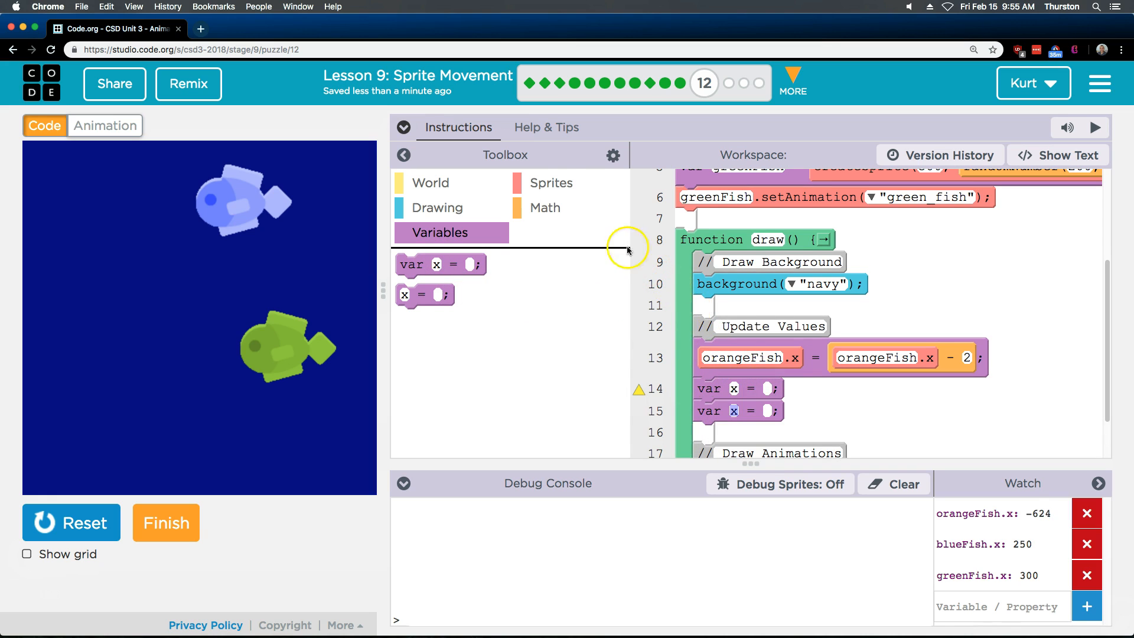
left_click(551, 182)
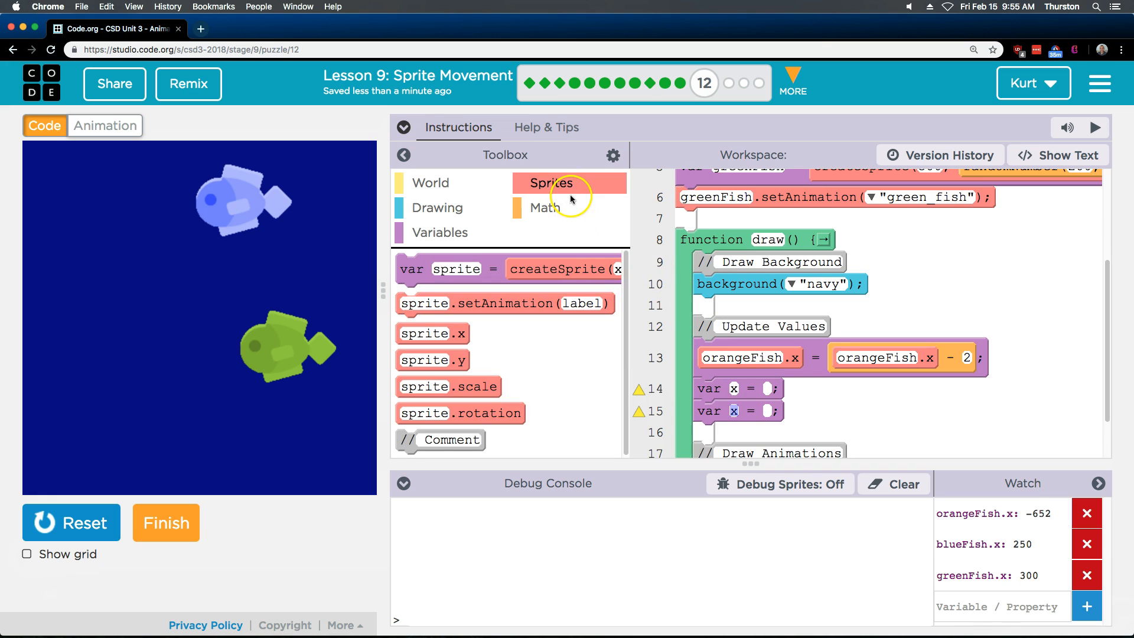
mouse_move(432, 359)
type("greenFish")
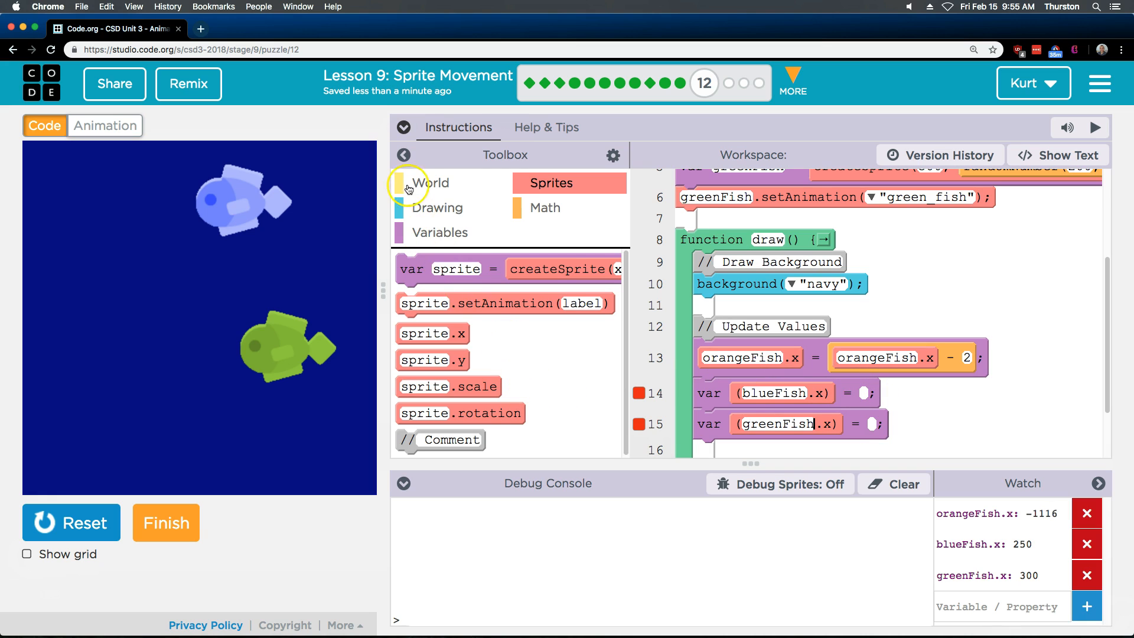
Build greenFish.x = greenFish.x - 1 and add a subtraction block to the blueFish.x line.
left_click(404, 128)
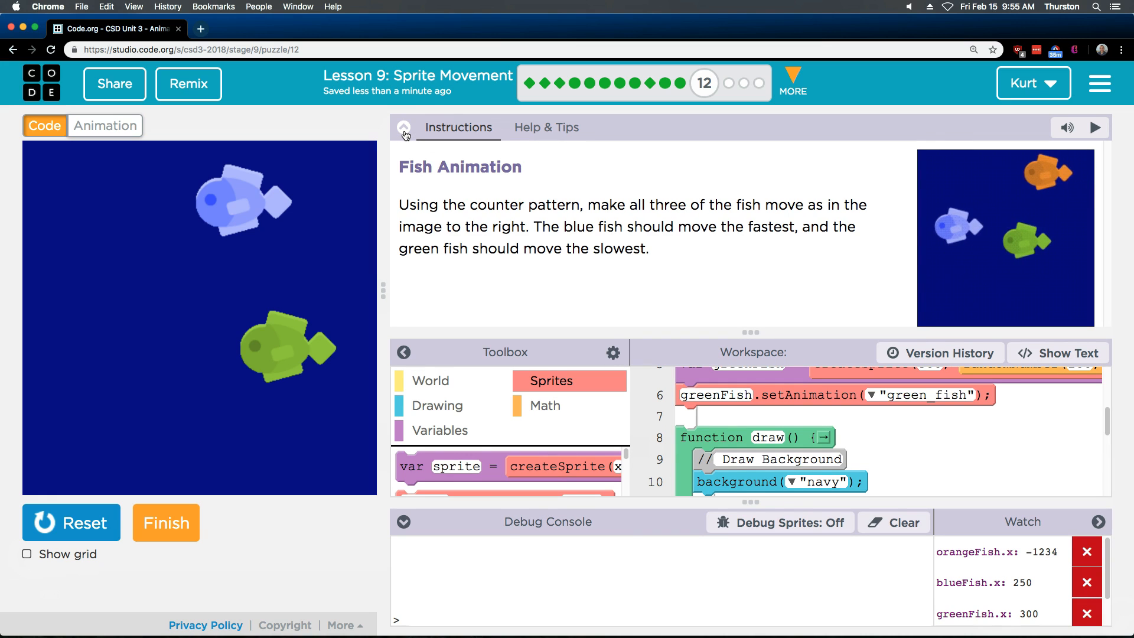
left_click(404, 134)
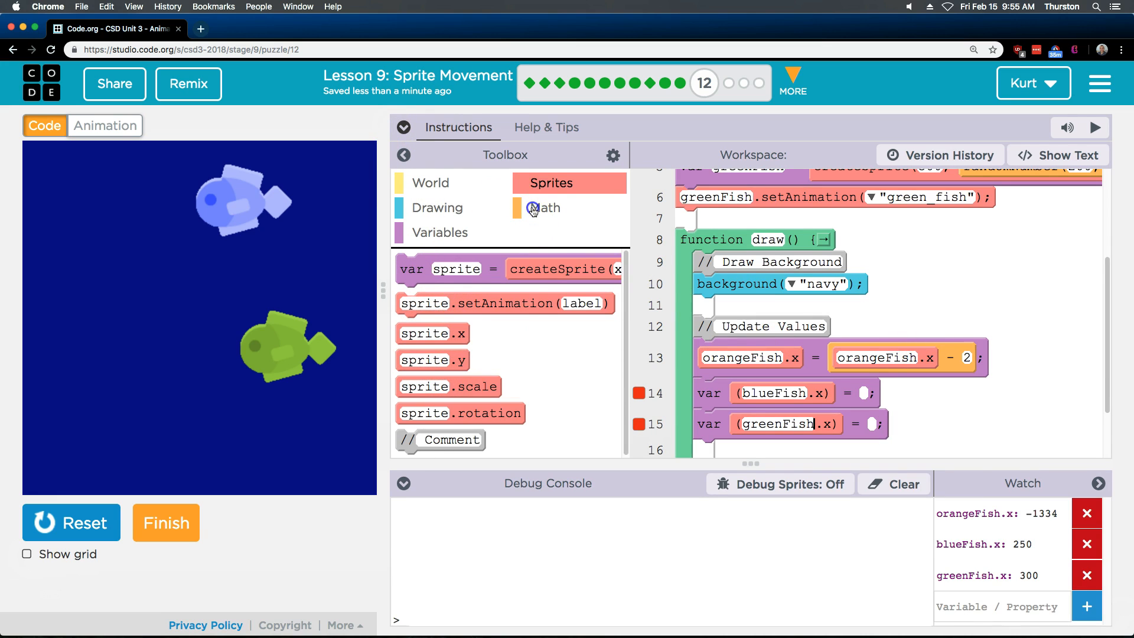
left_click(544, 207)
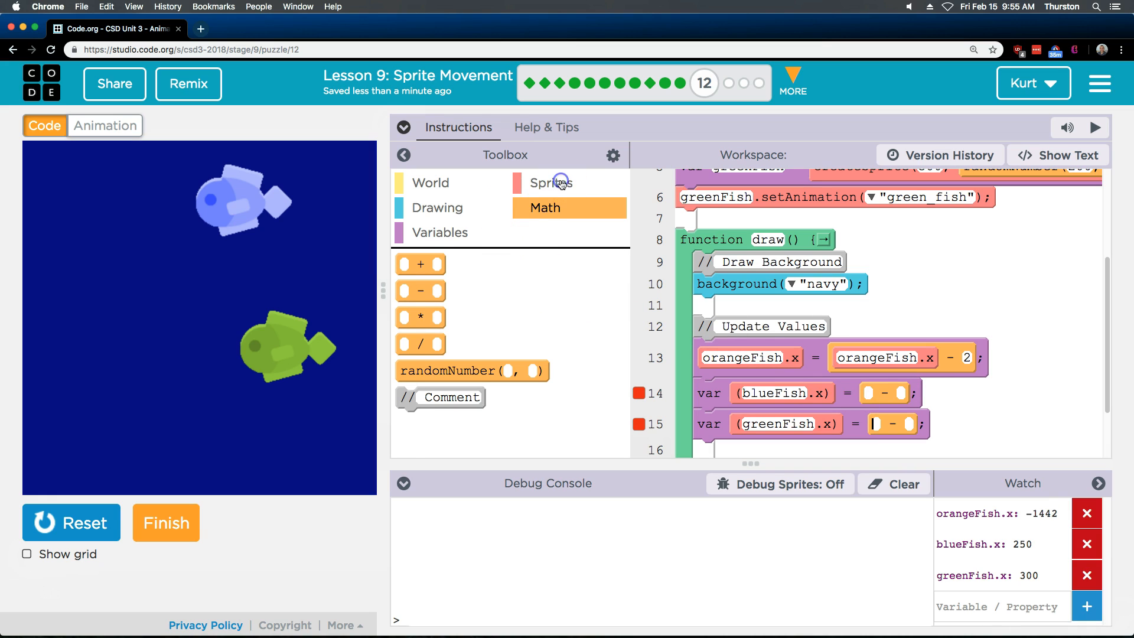
left_click(550, 183)
type("greenF")
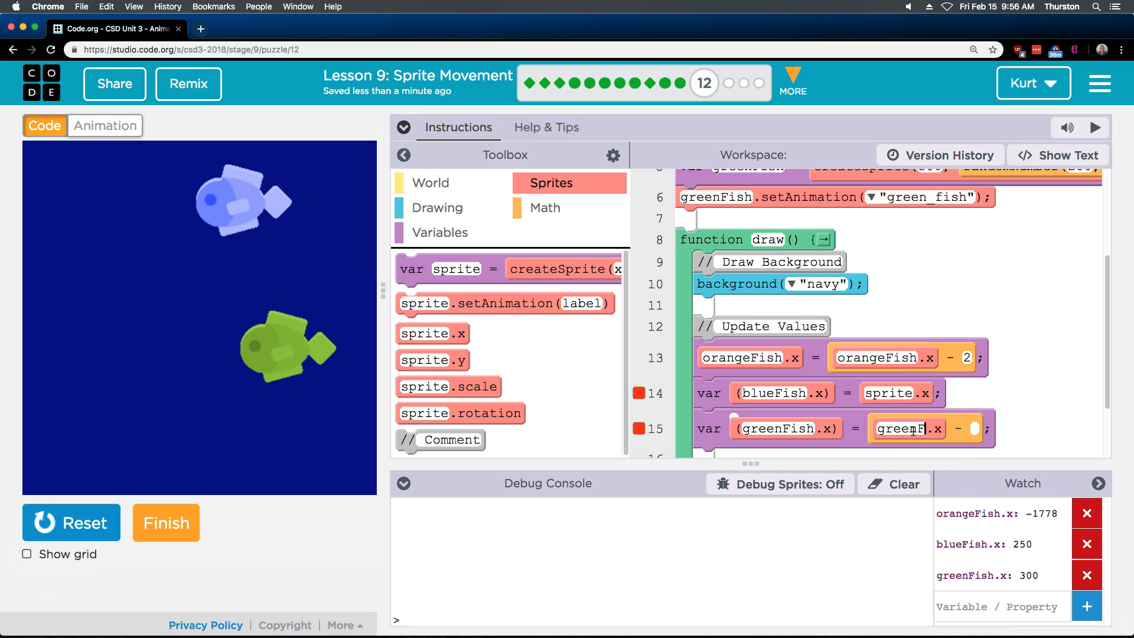
left_click(1001, 426)
type("1")
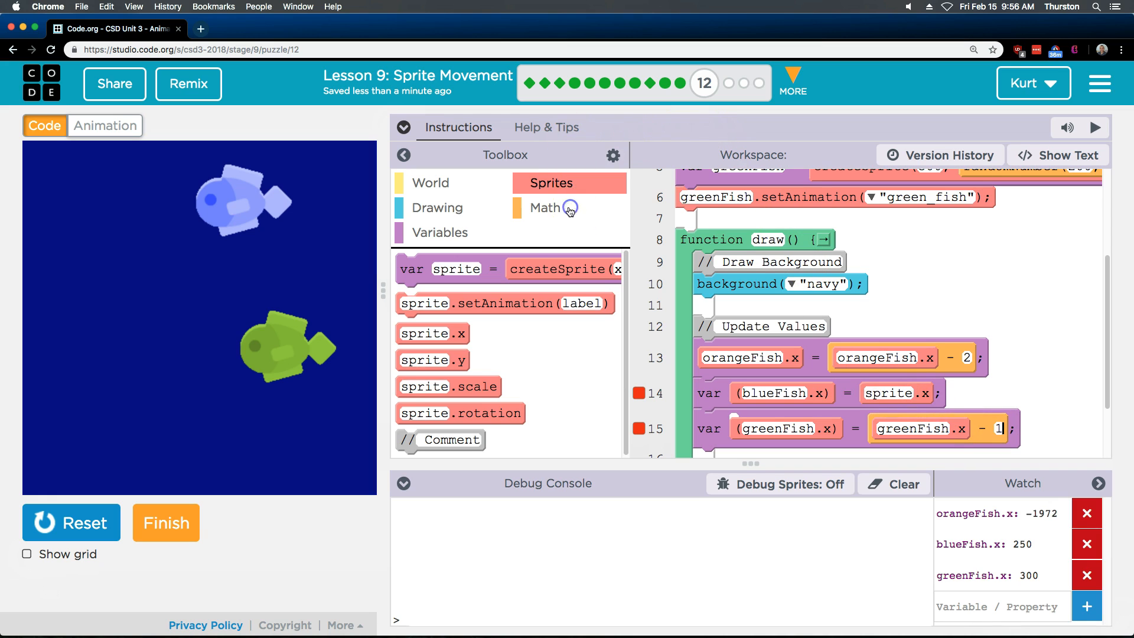
left_click(550, 207)
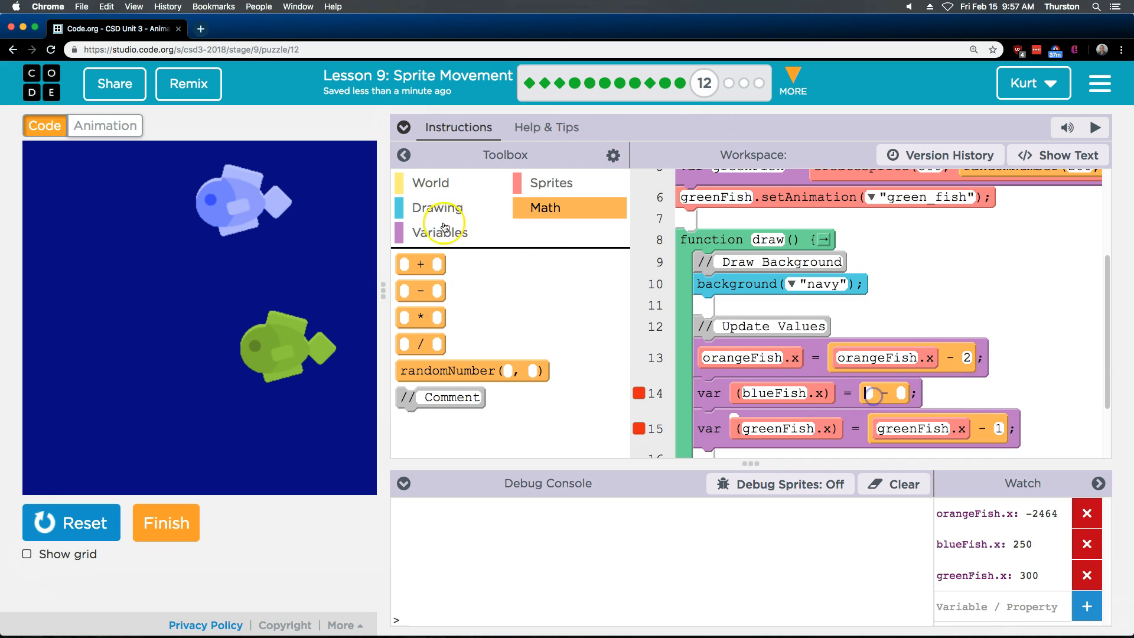
Rebuild line 14 as blueFish.x = blueFish.x - __ and remove the stray var x blocks.
left_click(550, 183)
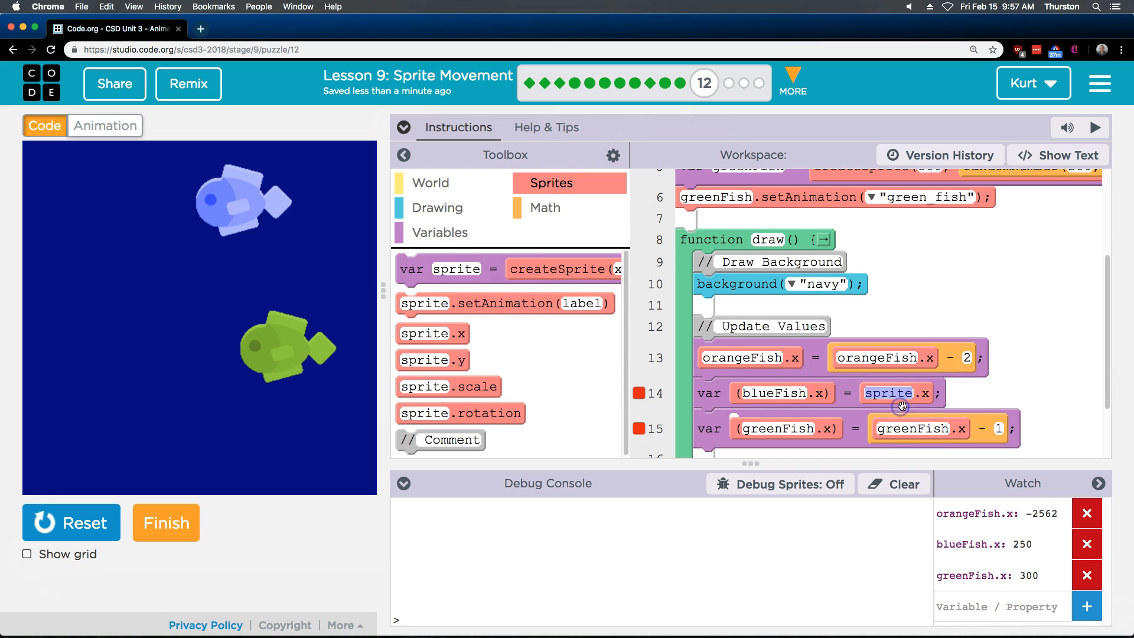
mouse_move(1067, 359)
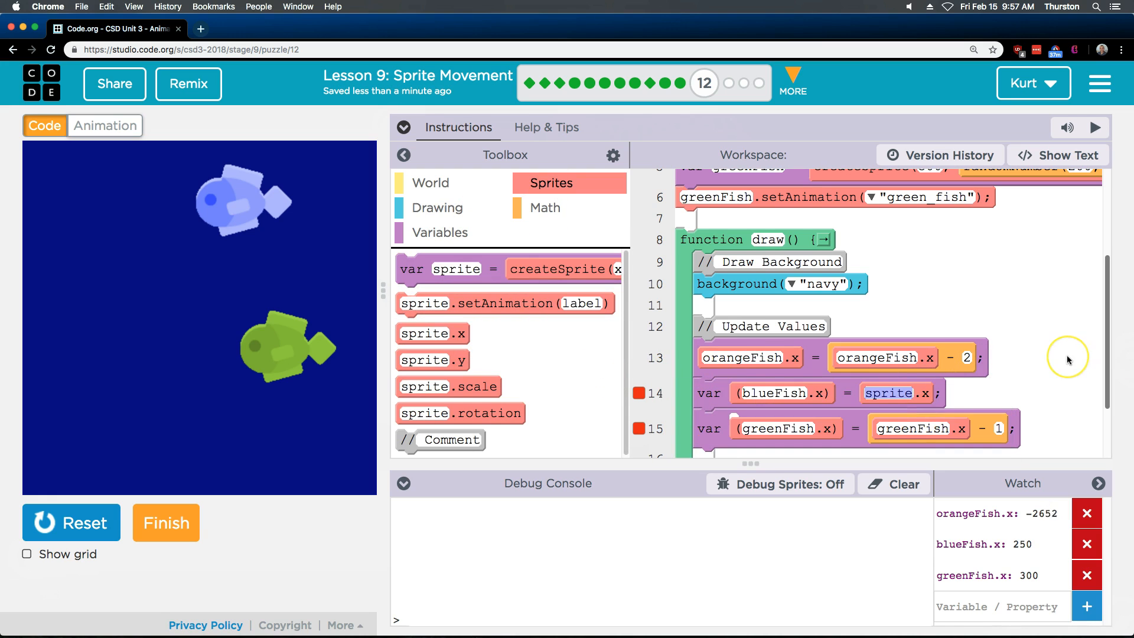
left_click(437, 232)
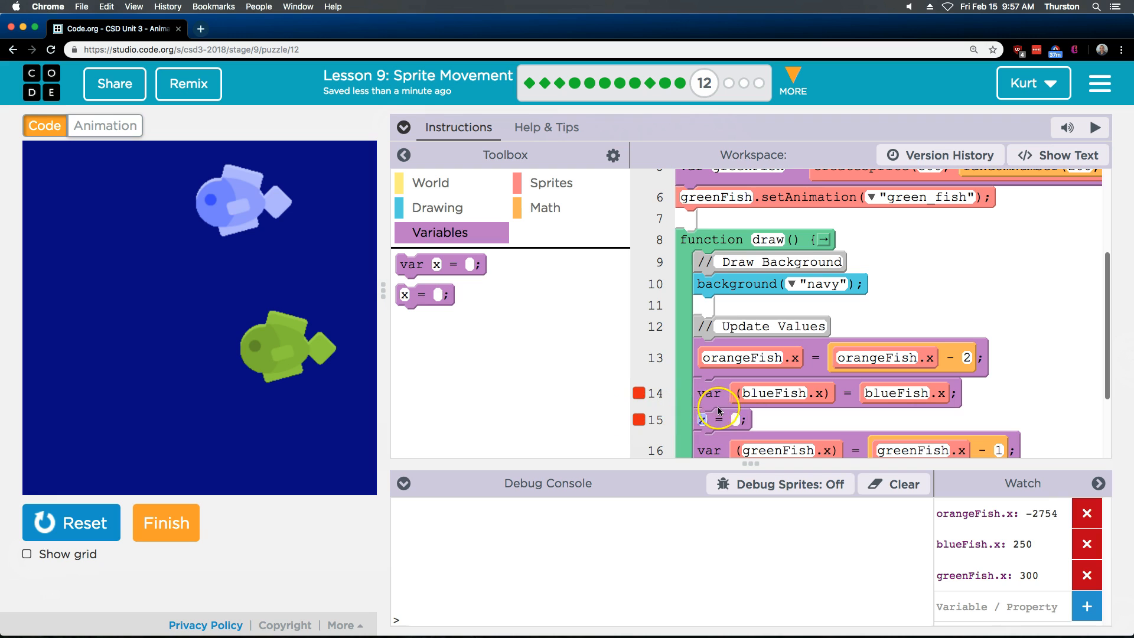
scroll("down", 3)
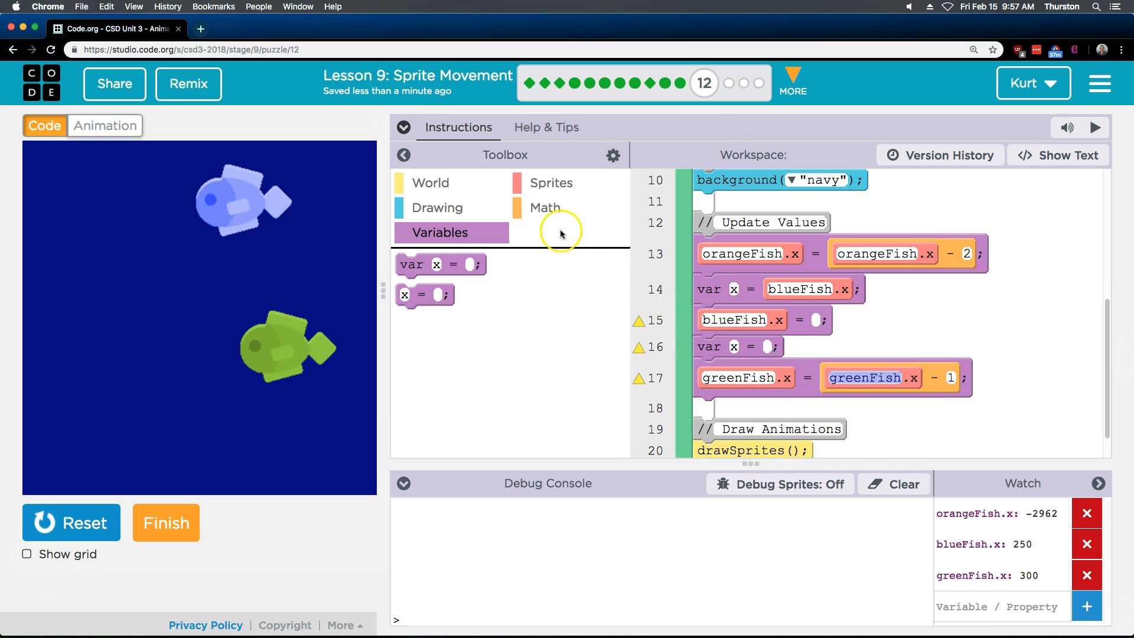
left_click(544, 208)
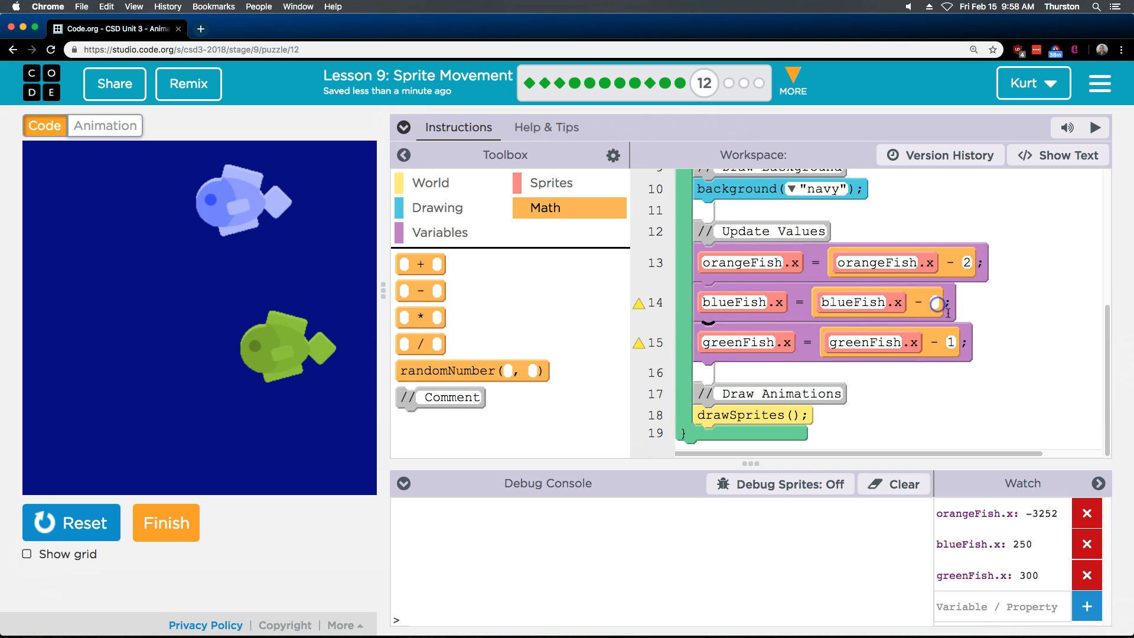
Make the blue fish subtract 5 per frame and rerun the animation.
type("5")
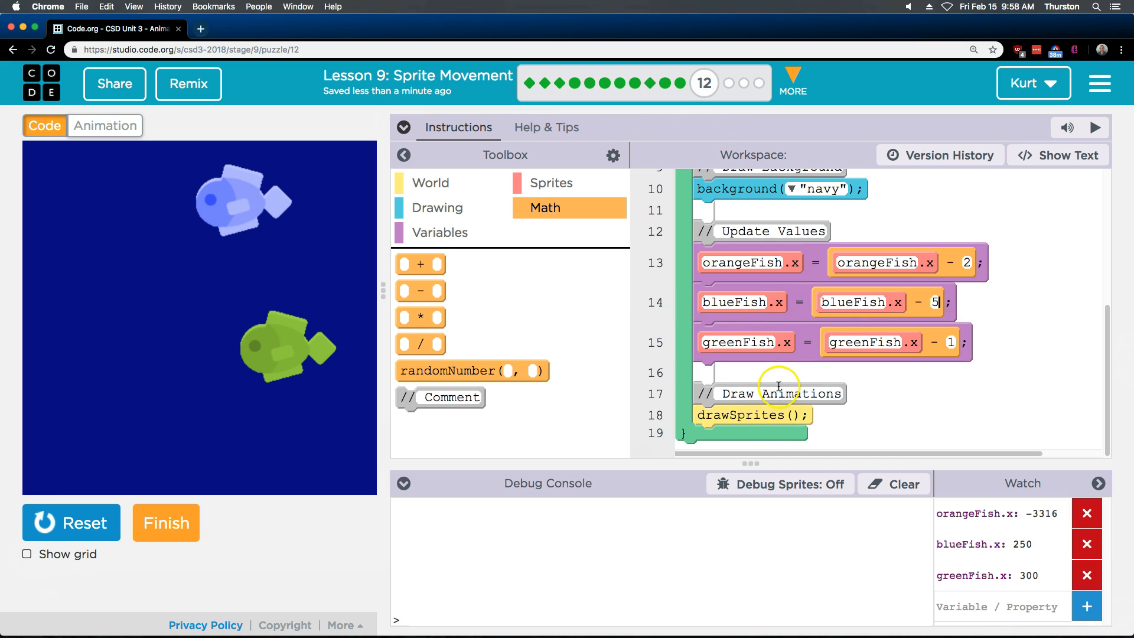
left_click(70, 522)
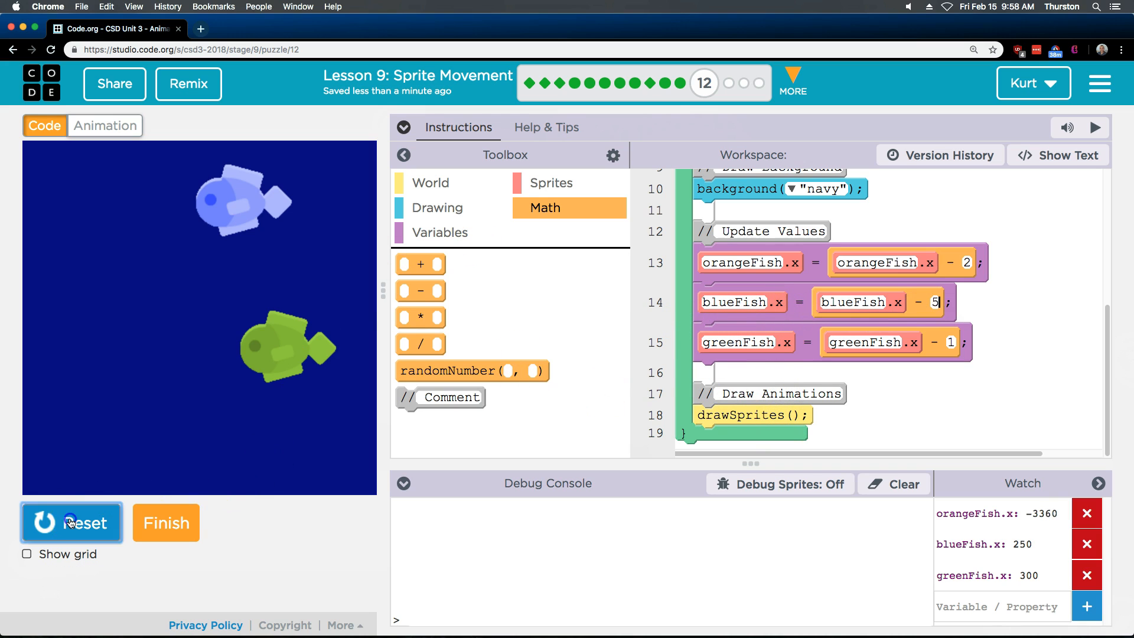
left_click(70, 522)
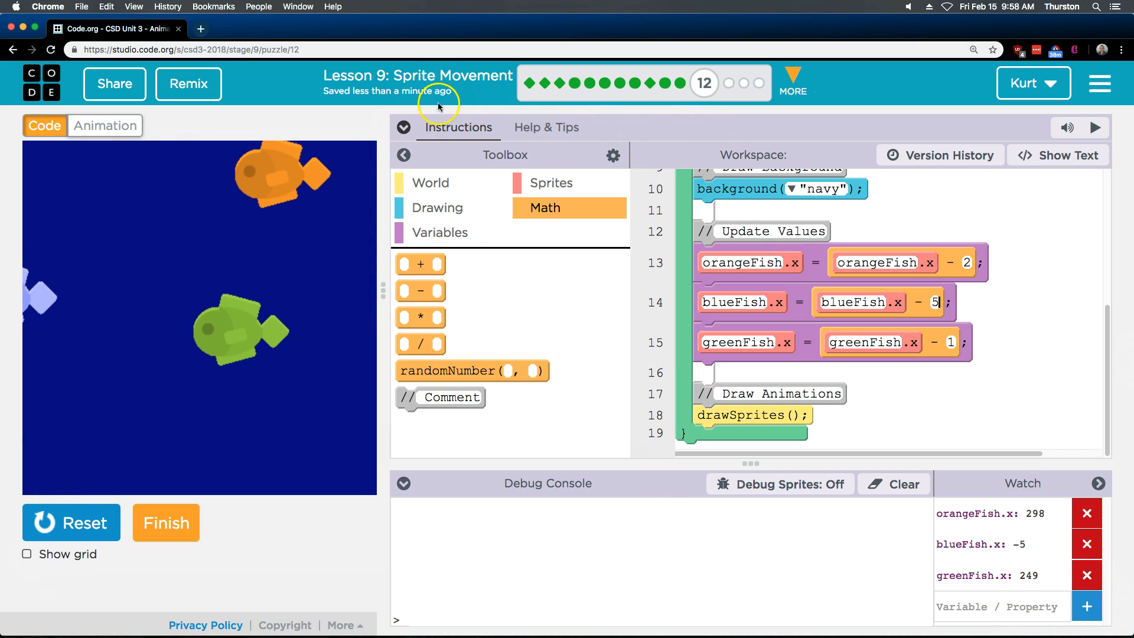
Expand the instructions and rerun the animation twice to compare fish speeds.
left_click(403, 127)
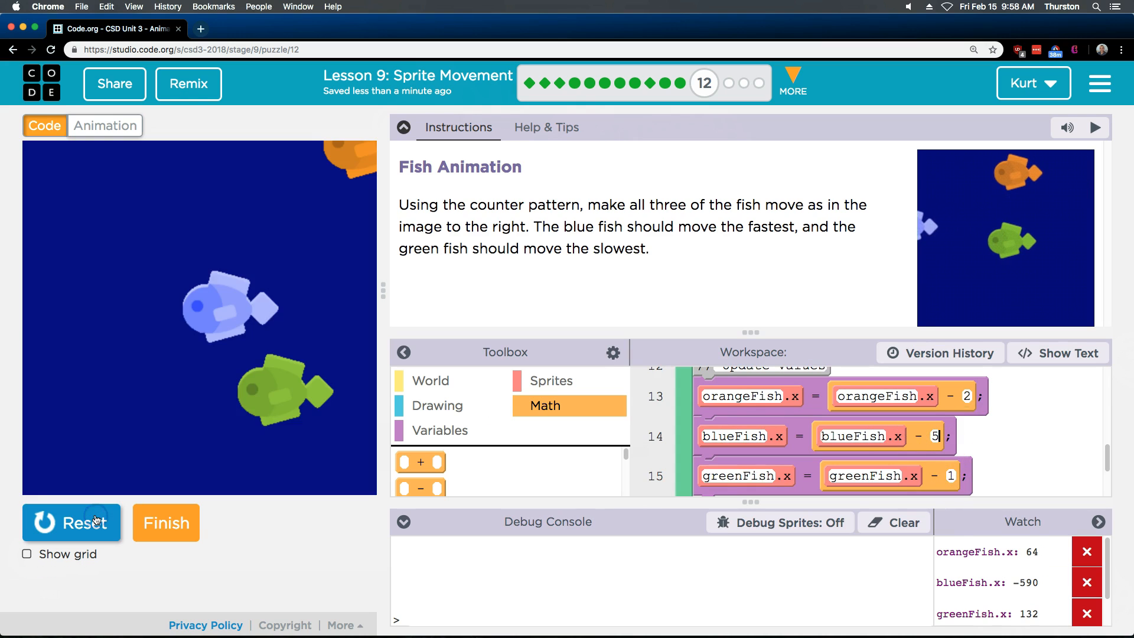
left_click(71, 522)
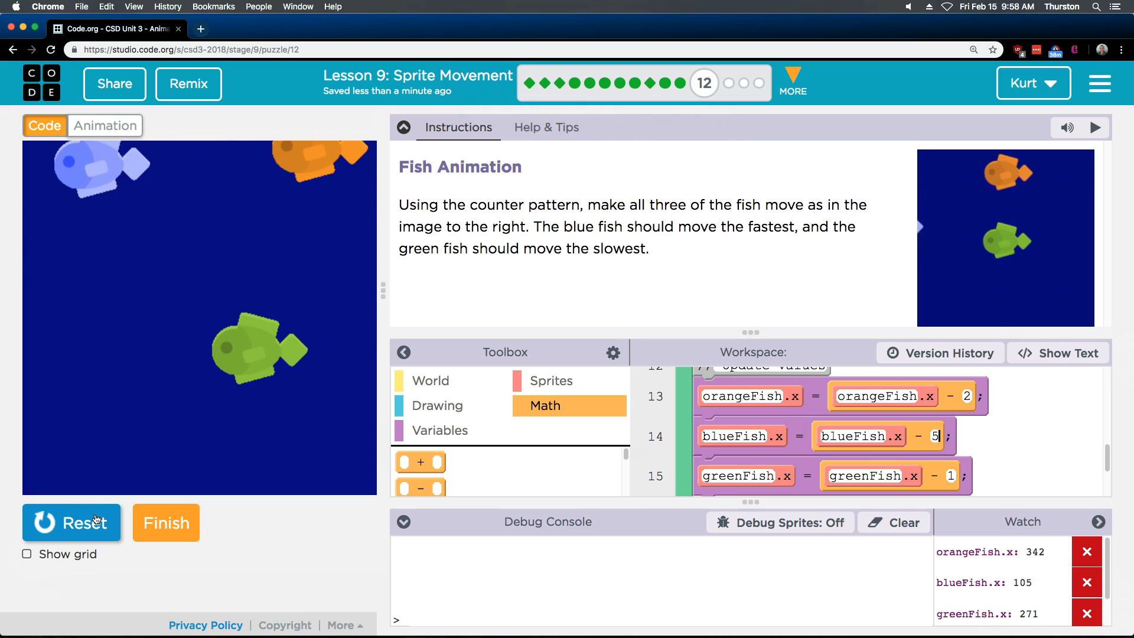
left_click(71, 522)
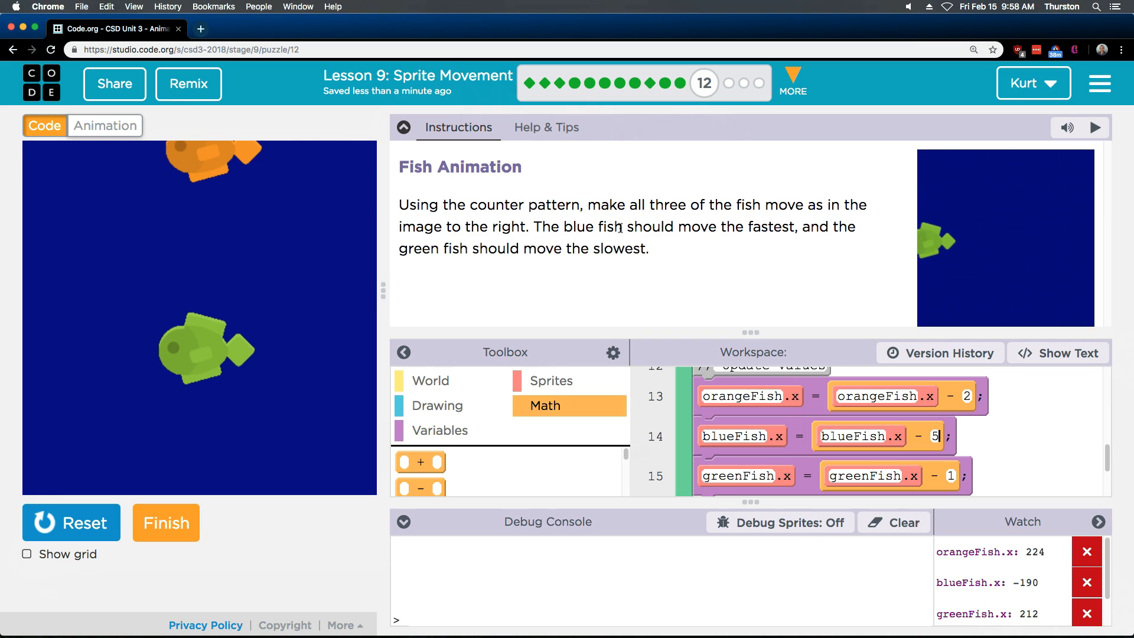
left_click(1097, 127)
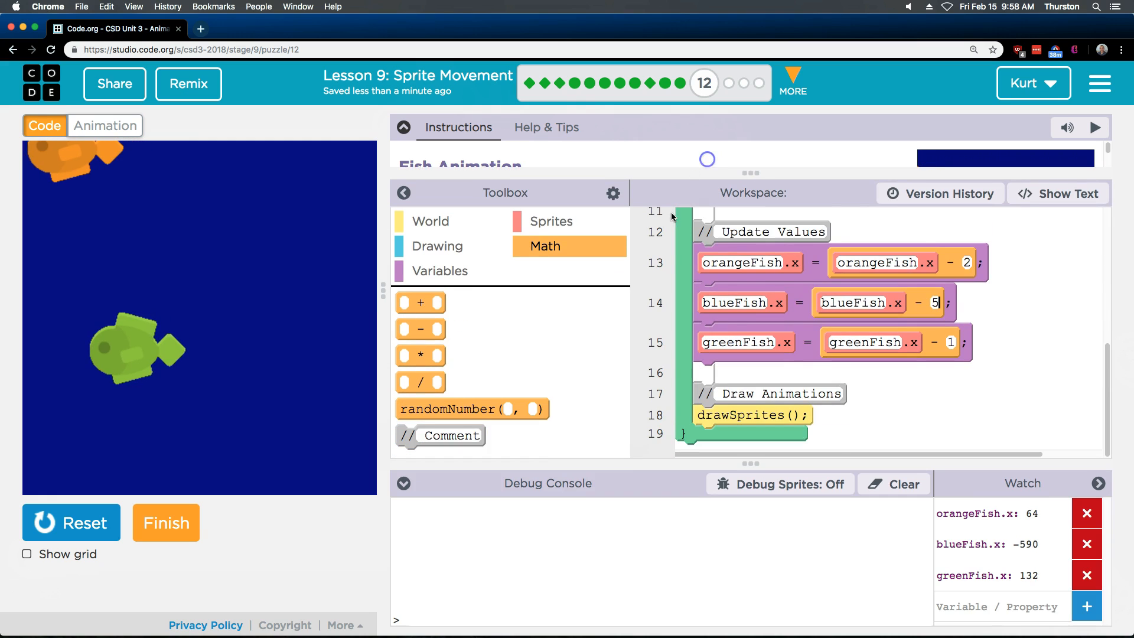
Hide the block palette and scroll through the sprite setup code.
scroll("up", 3)
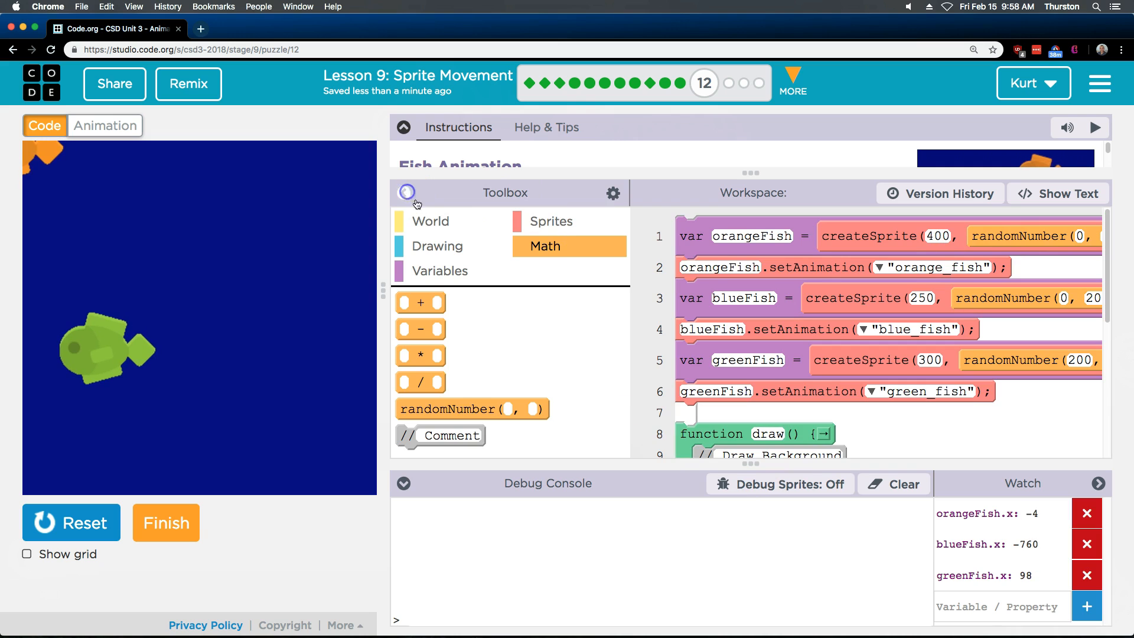
left_click(406, 193)
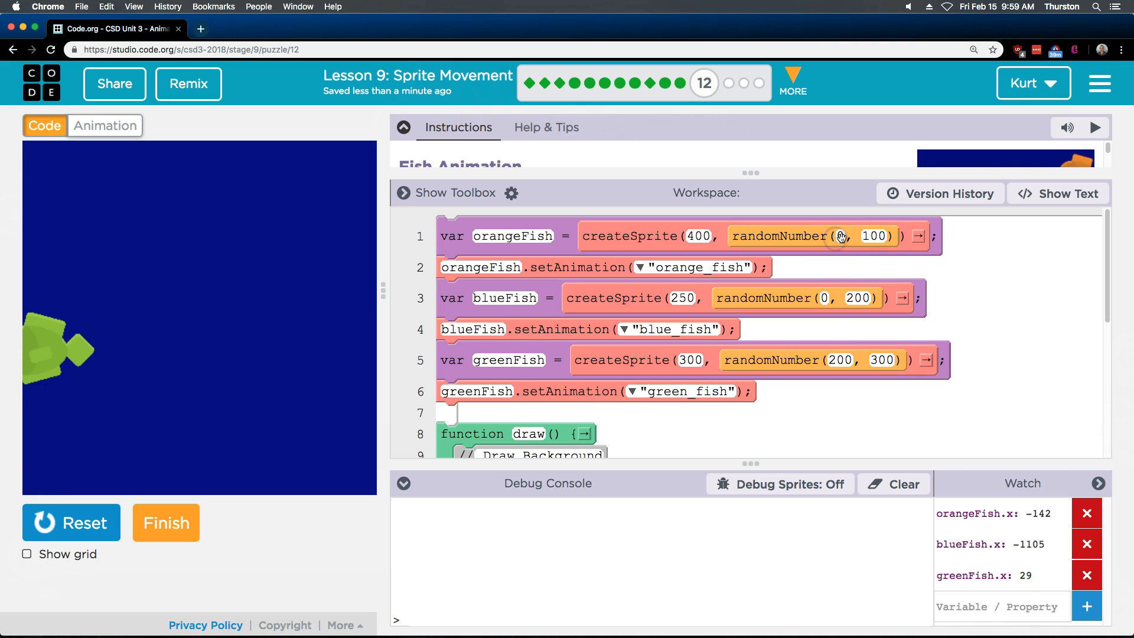
left_click(874, 236)
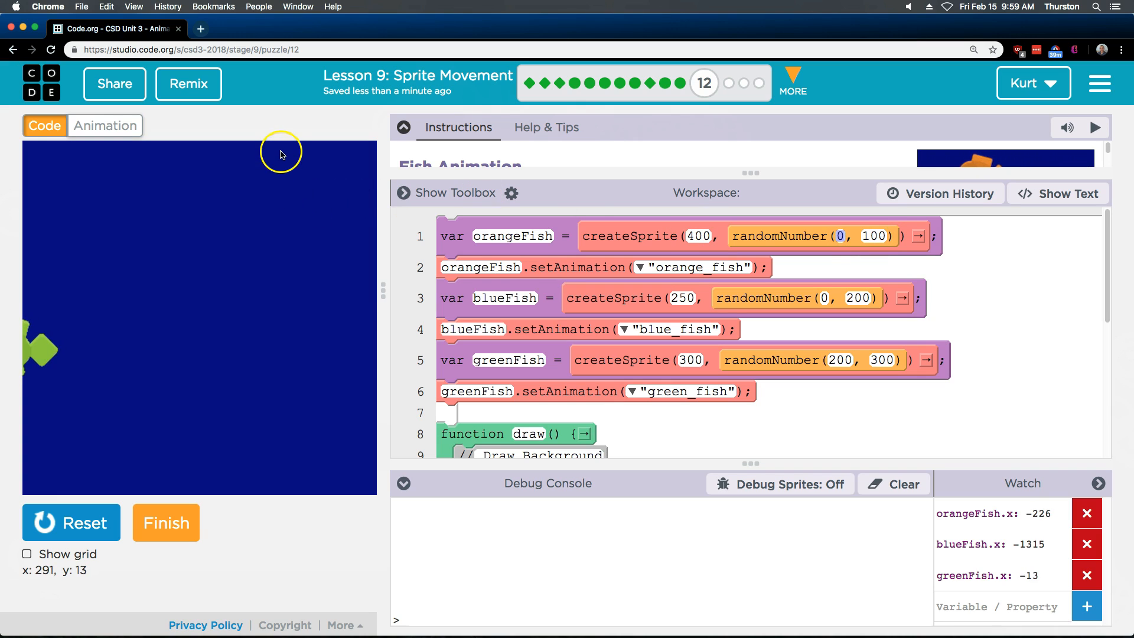
mouse_move(279, 180)
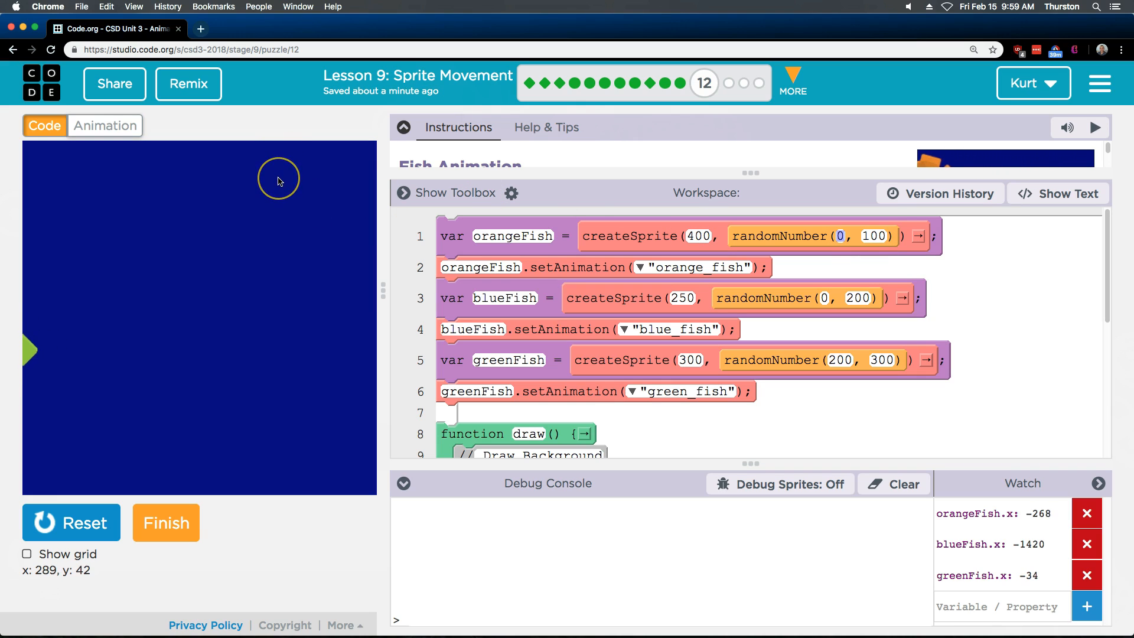
mouse_move(279, 212)
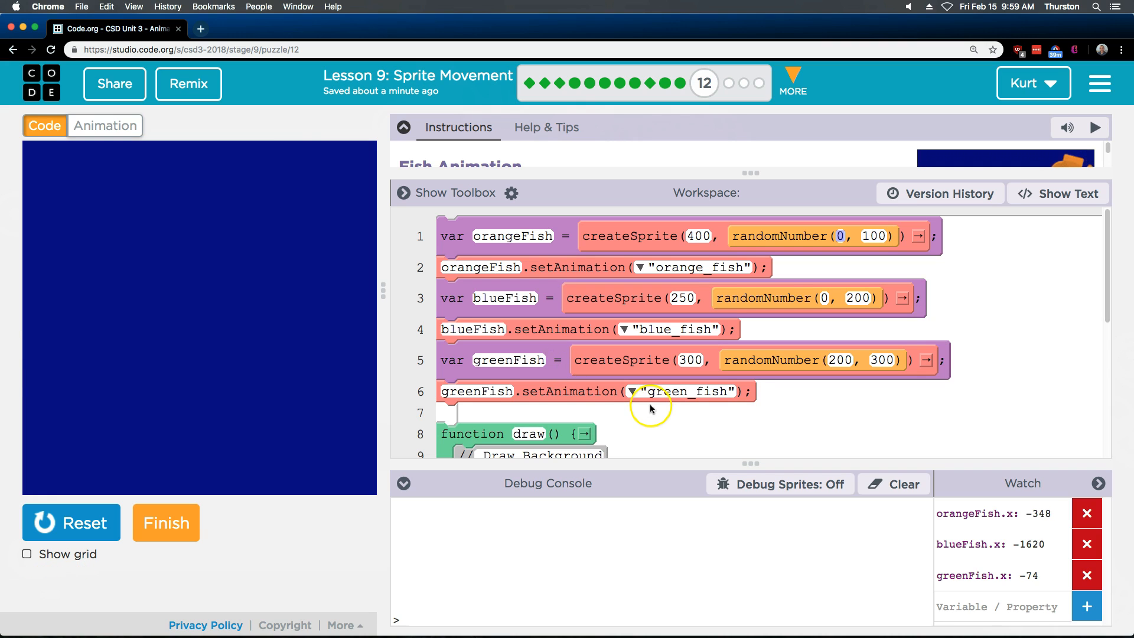
scroll("down", 3)
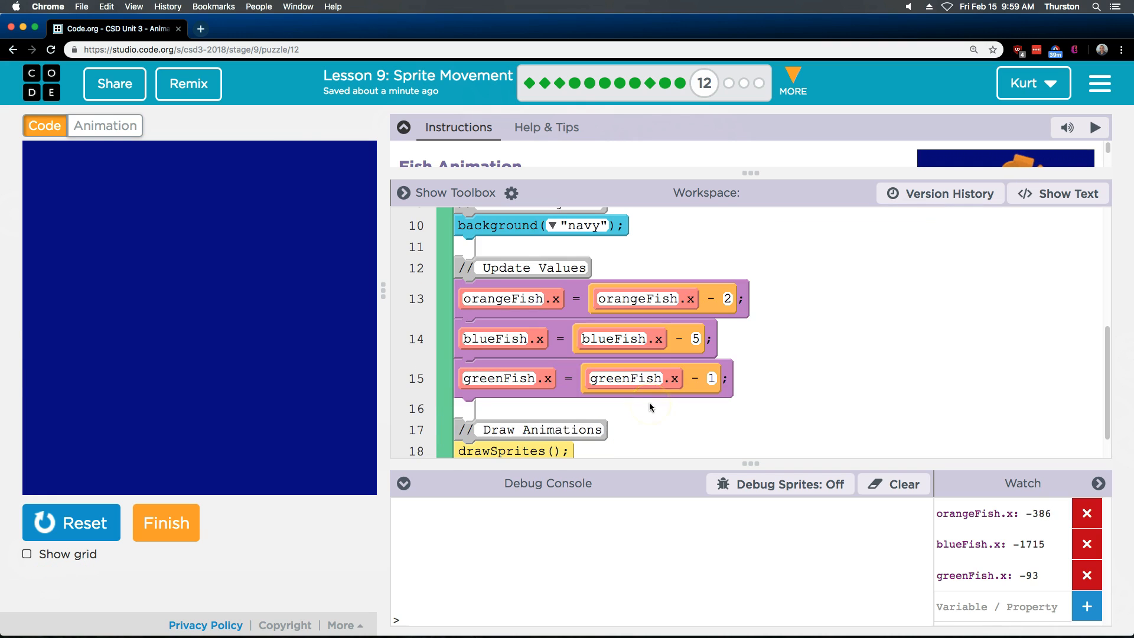
scroll("up", 3)
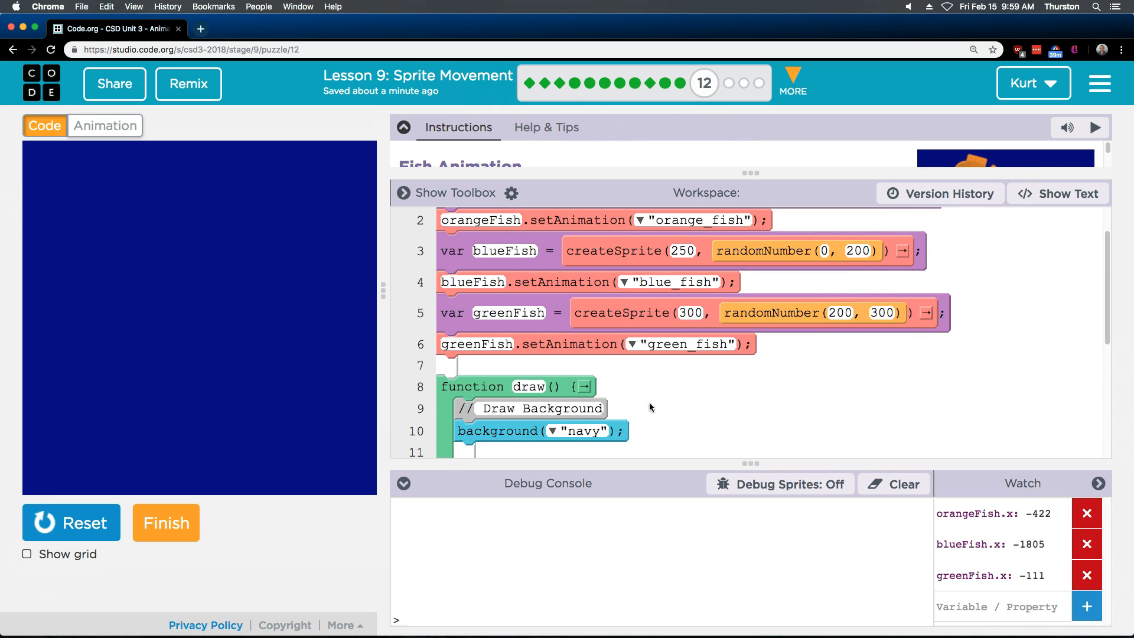
scroll("up", 3)
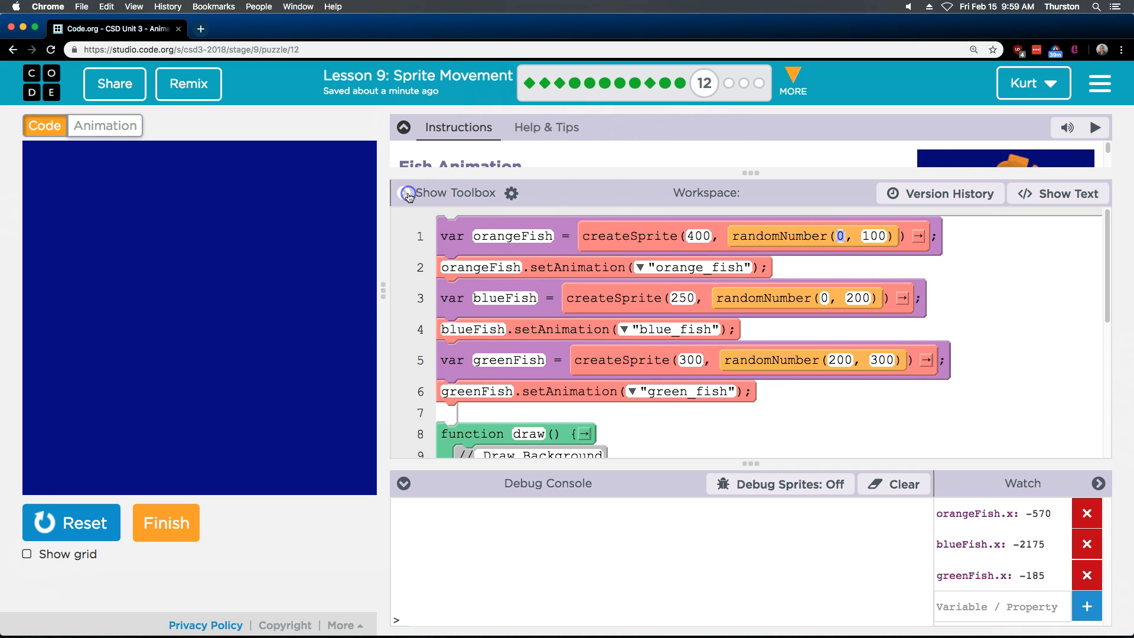
Toggle the block palette and restart the animation so all three fish swim again.
left_click(408, 193)
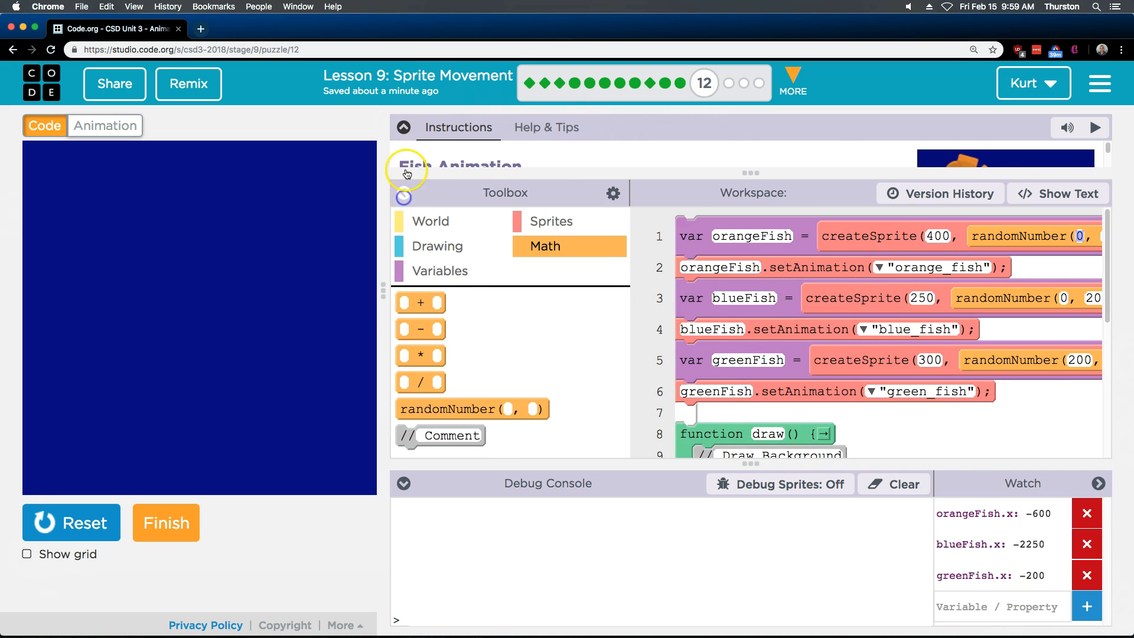
left_click(403, 193)
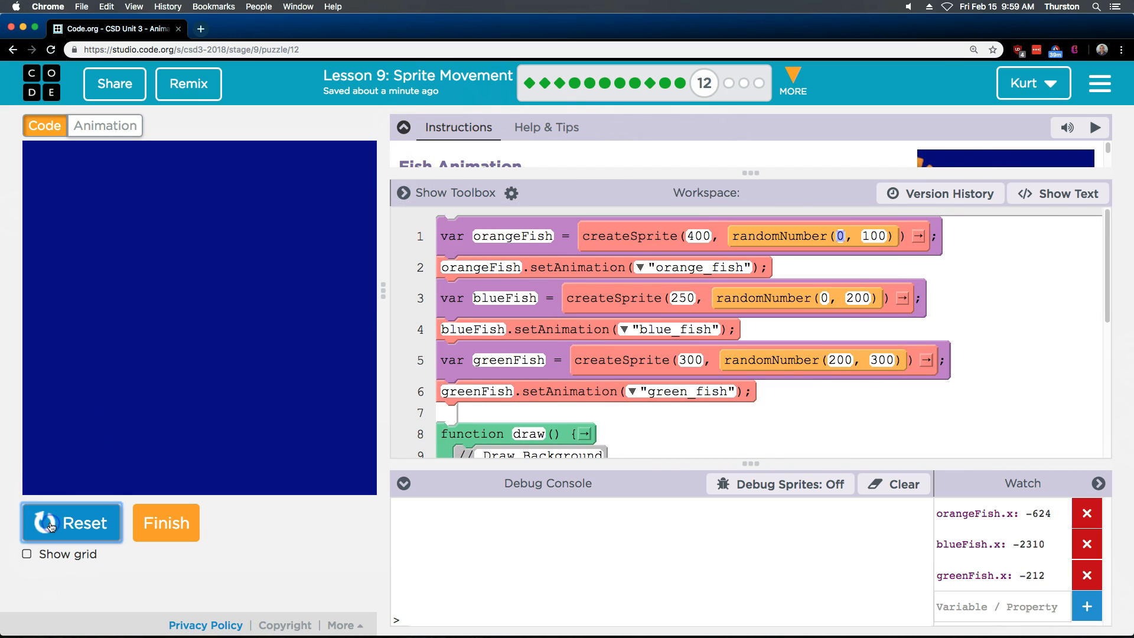
left_click(70, 522)
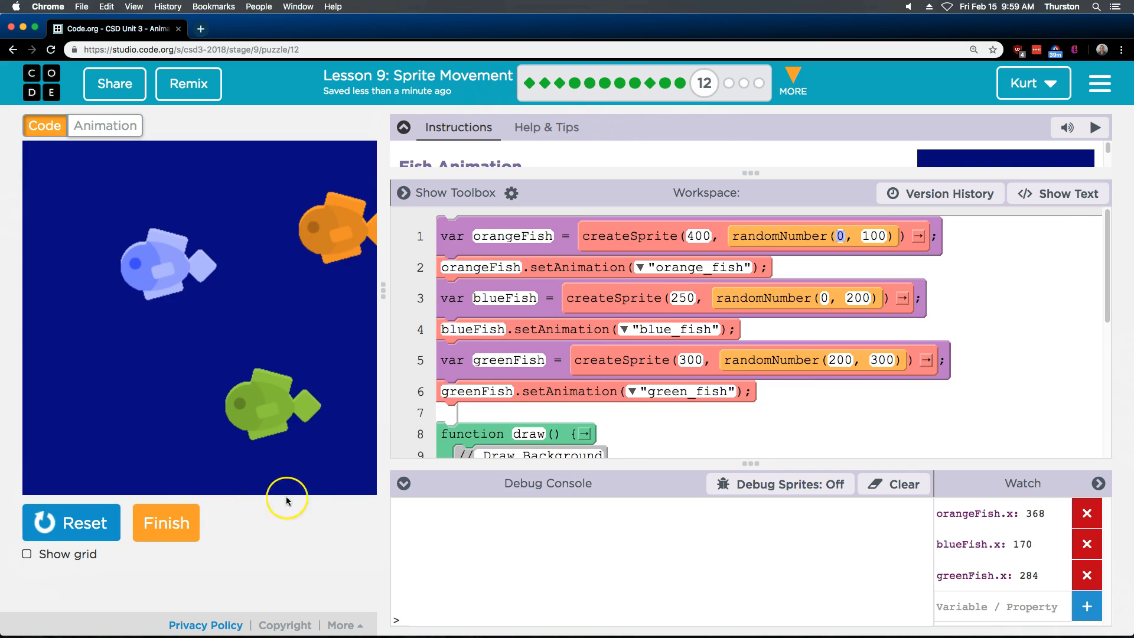